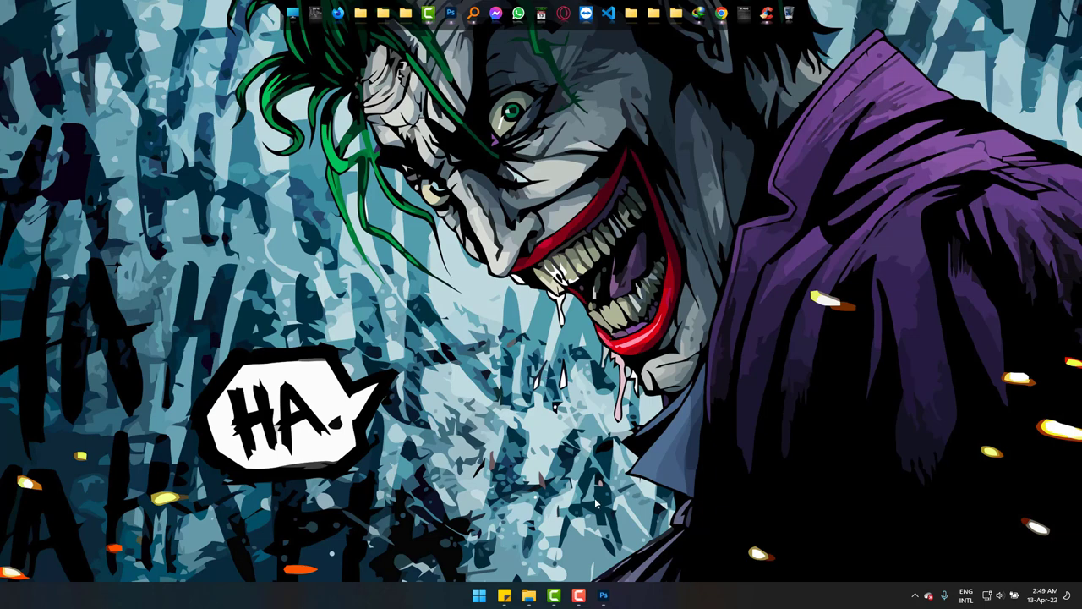
- Bring the Photoshop document with the bold 'Lorem Ipsum' text to the front
{"action": "left_click", "coordinate": [605, 591]}
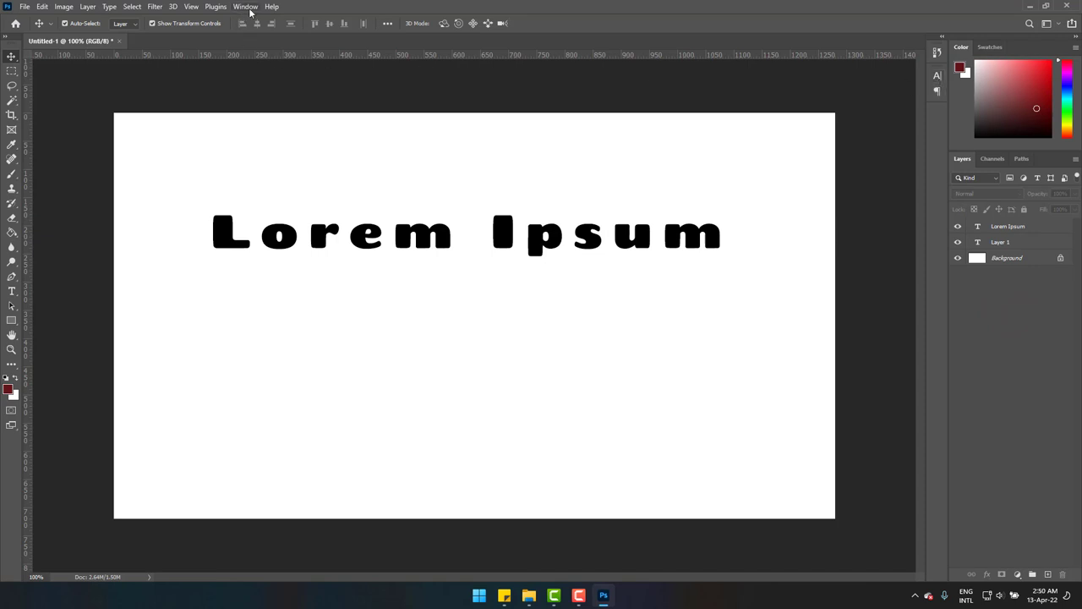
- Show the Character panel (Chango, 20 pt, tracking 200) via the Window menu
{"action": "left_click", "coordinate": [247, 6]}
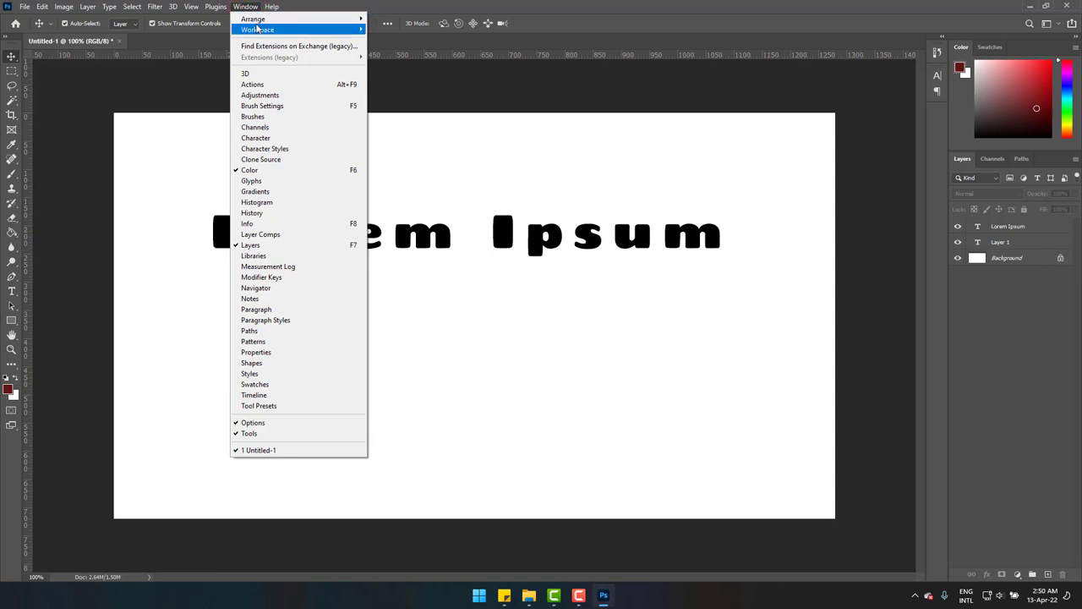
{"action": "mouse_move", "coordinate": [264, 149]}
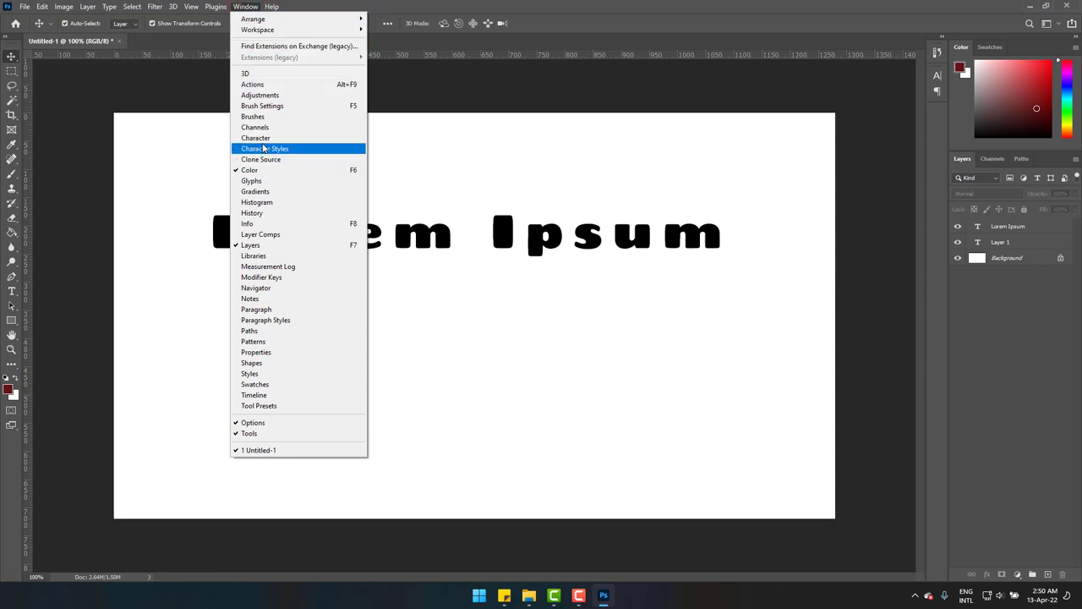
{"action": "left_click", "coordinate": [255, 139]}
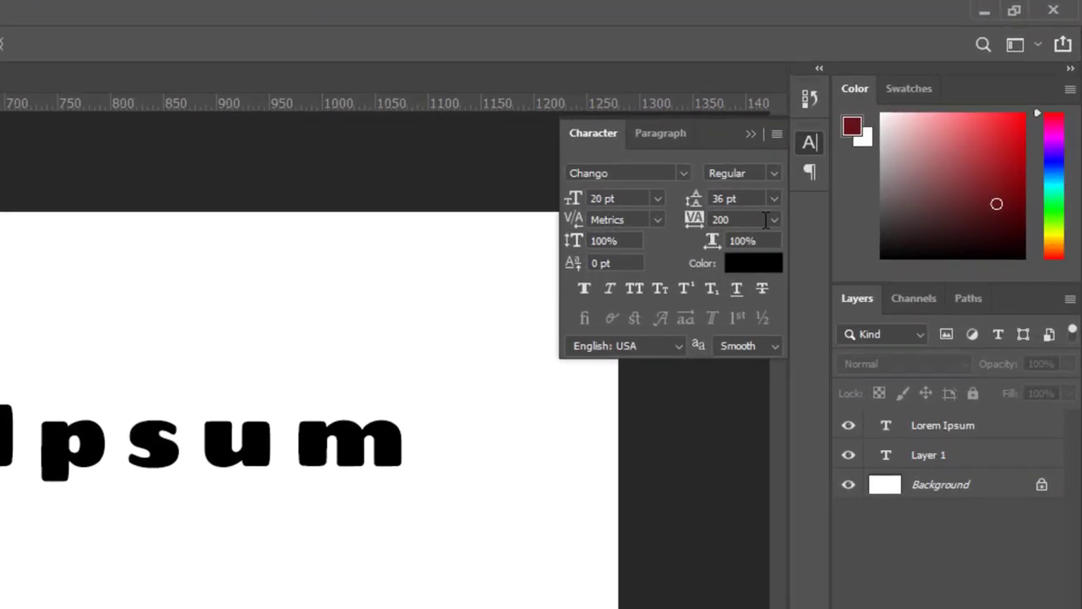
{"action": "left_click", "coordinate": [773, 220]}
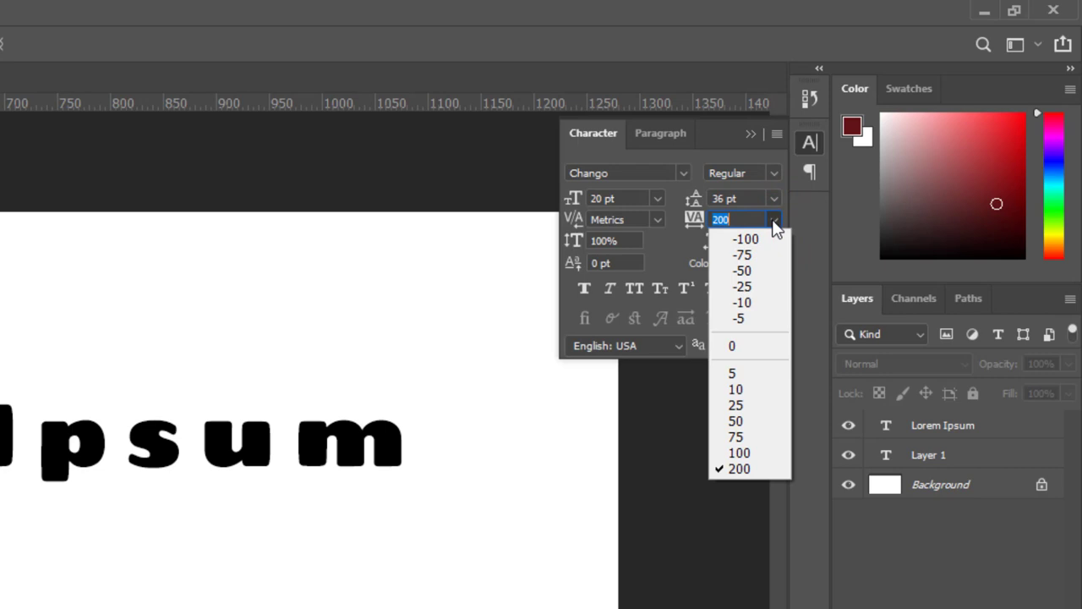
{"action": "left_click", "coordinate": [771, 220]}
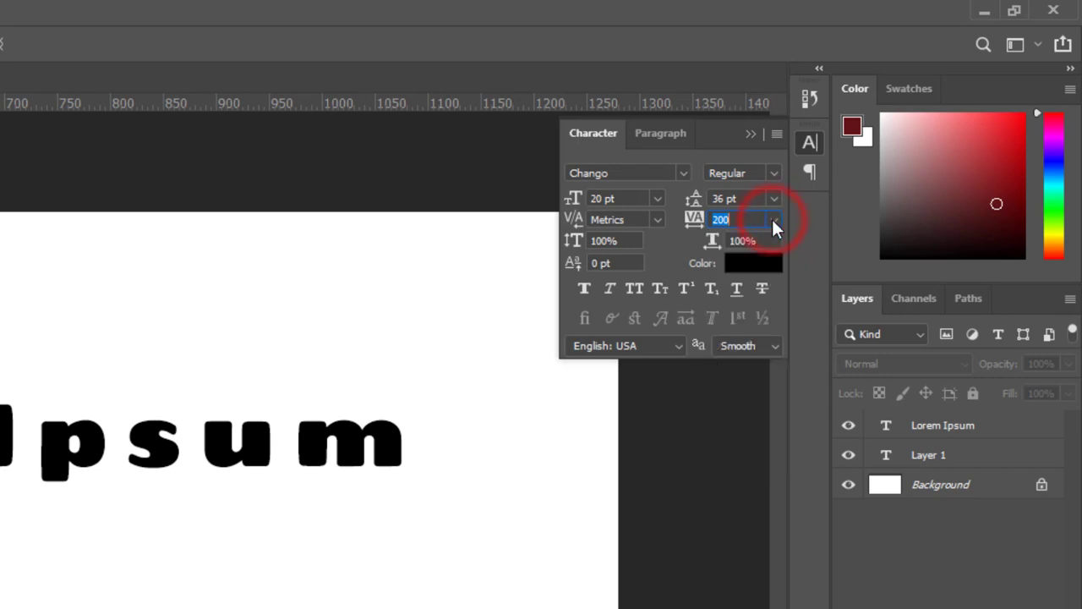
{"action": "mouse_move", "coordinate": [707, 228]}
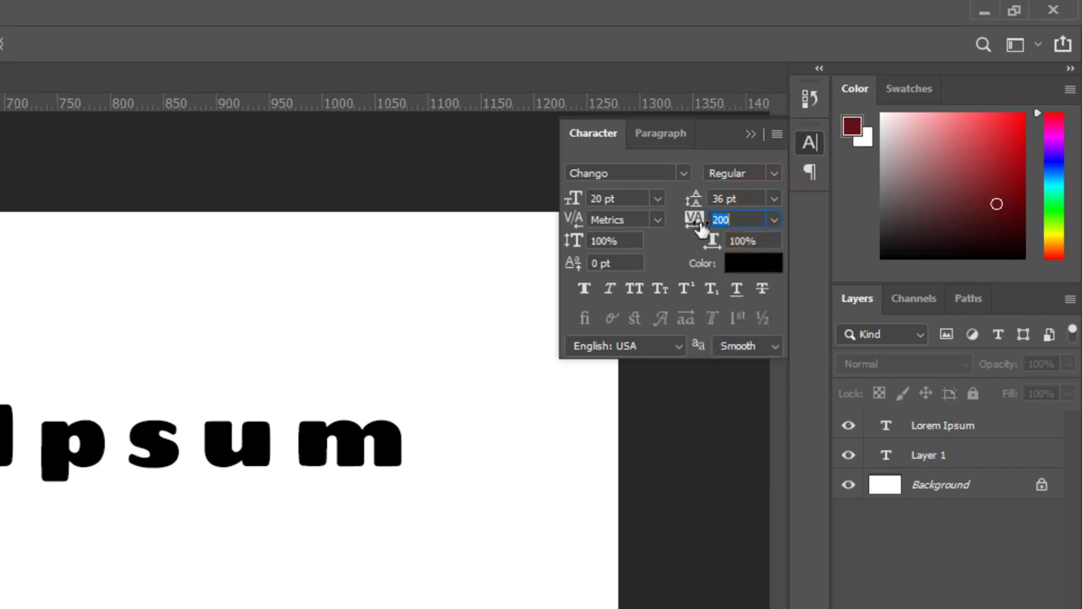
{"action": "left_click", "coordinate": [771, 220]}
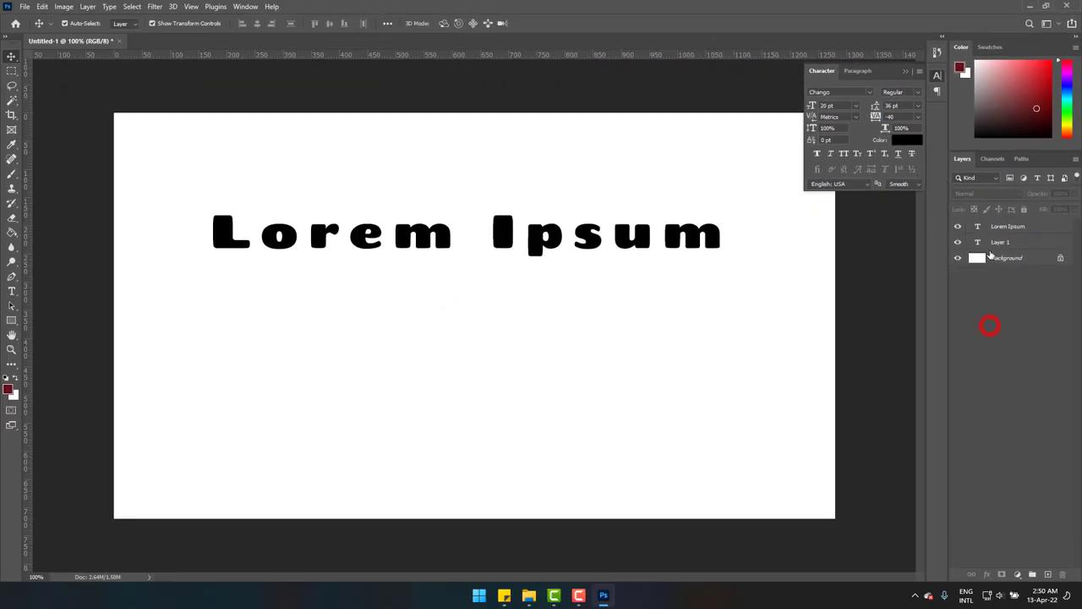
- Add a second 'Lorem Ipsum' text layer in Chango below the first, centred on the canvas
{"action": "left_click", "coordinate": [12, 294]}
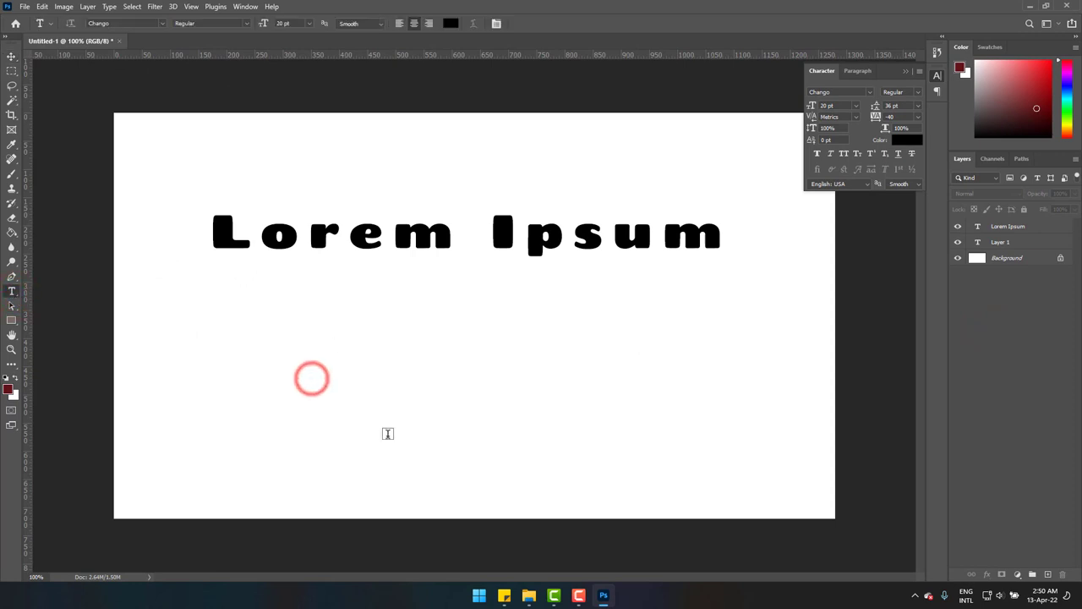
{"action": "type", "text": "Lorem Ipsum"}
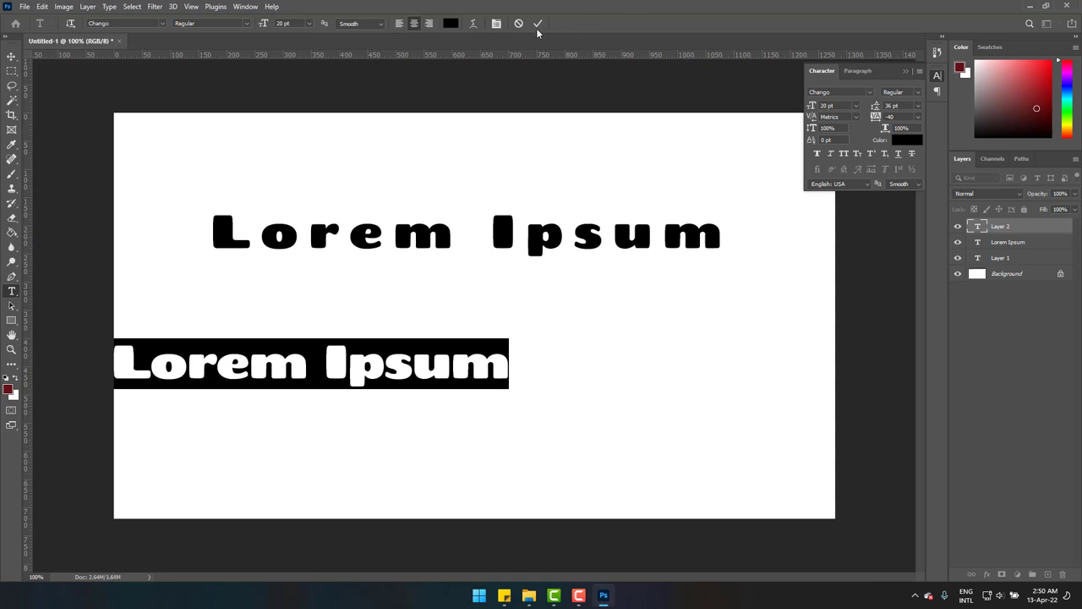
{"action": "left_click", "coordinate": [534, 23]}
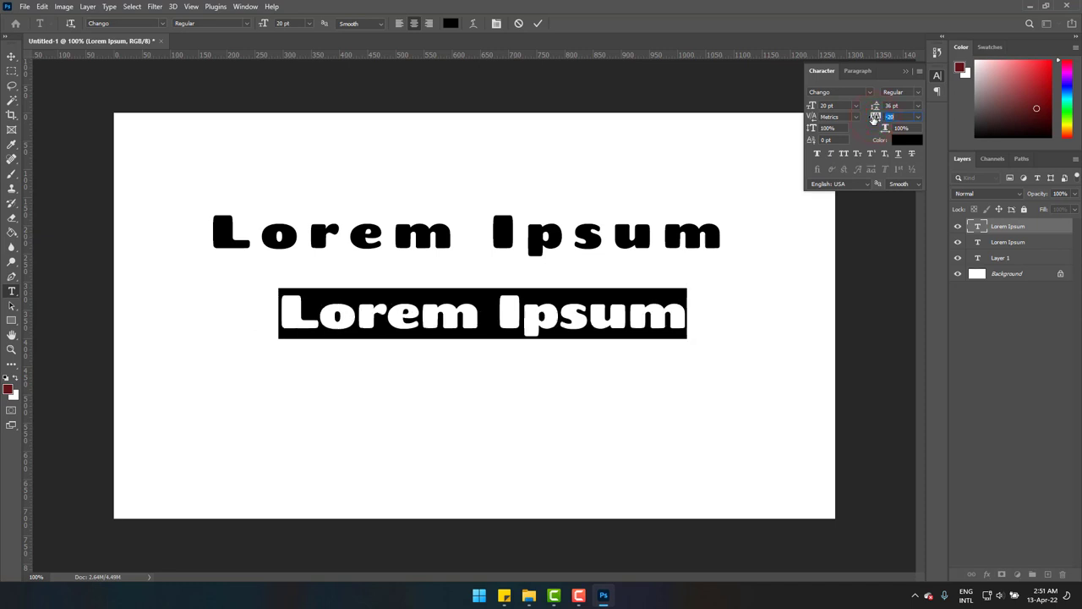
- Lower the tracking of the second 'Lorem Ipsum' line and commit the text
{"action": "left_click", "coordinate": [886, 115]}
{"action": "type", "text": "-60"}
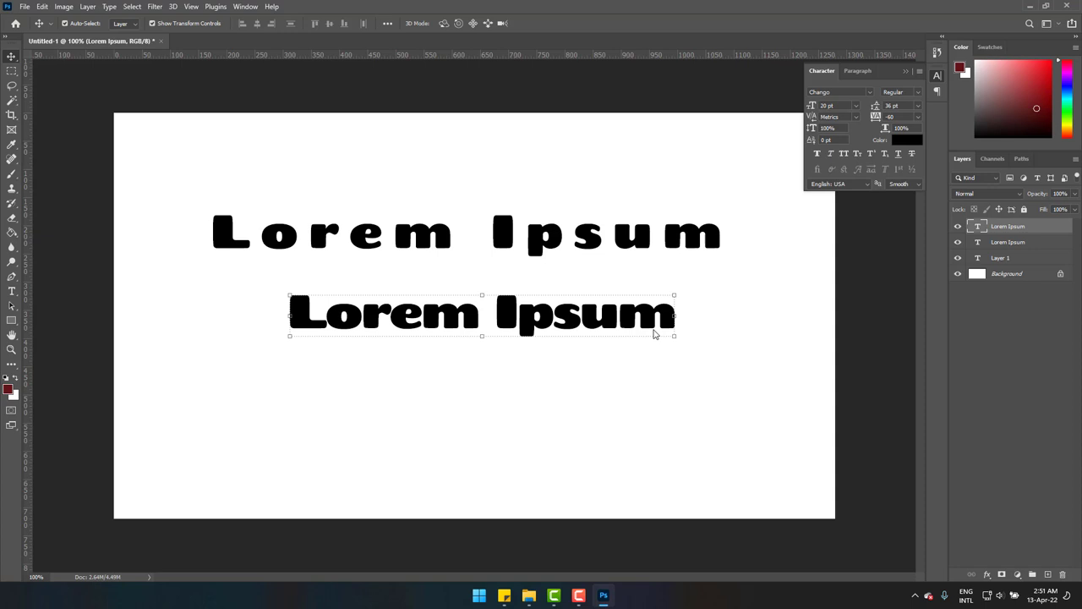
{"action": "left_click", "coordinate": [898, 117]}
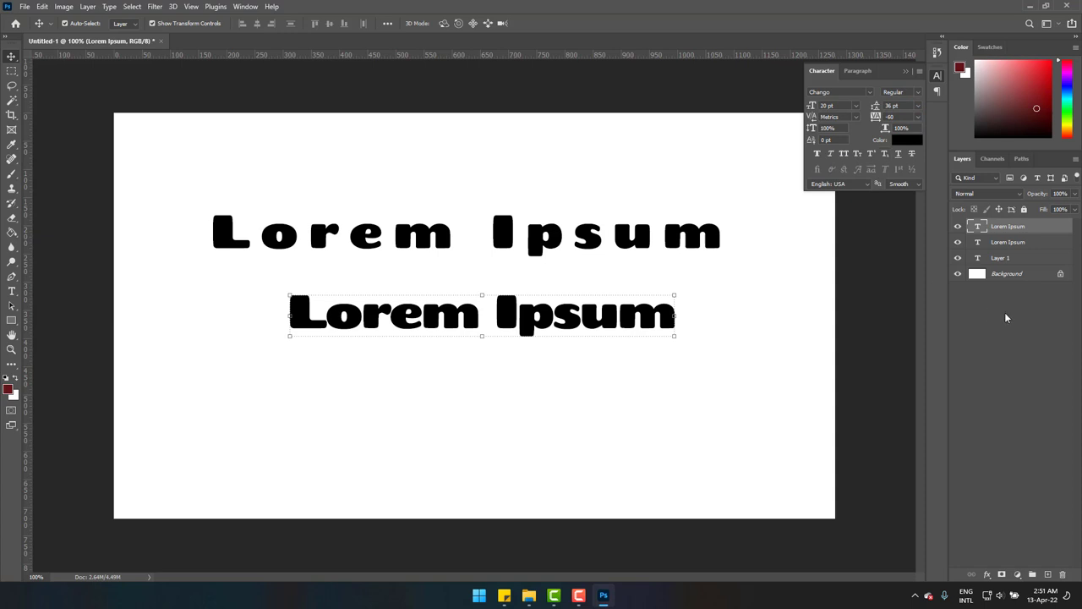
{"action": "mouse_move", "coordinate": [970, 159]}
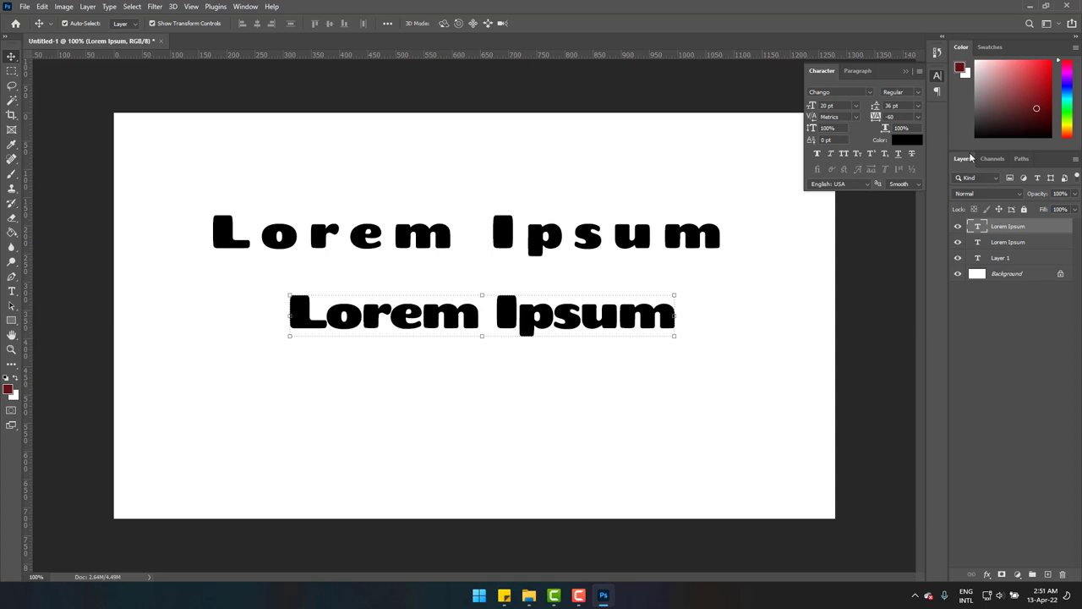
{"action": "mouse_move", "coordinate": [392, 399]}
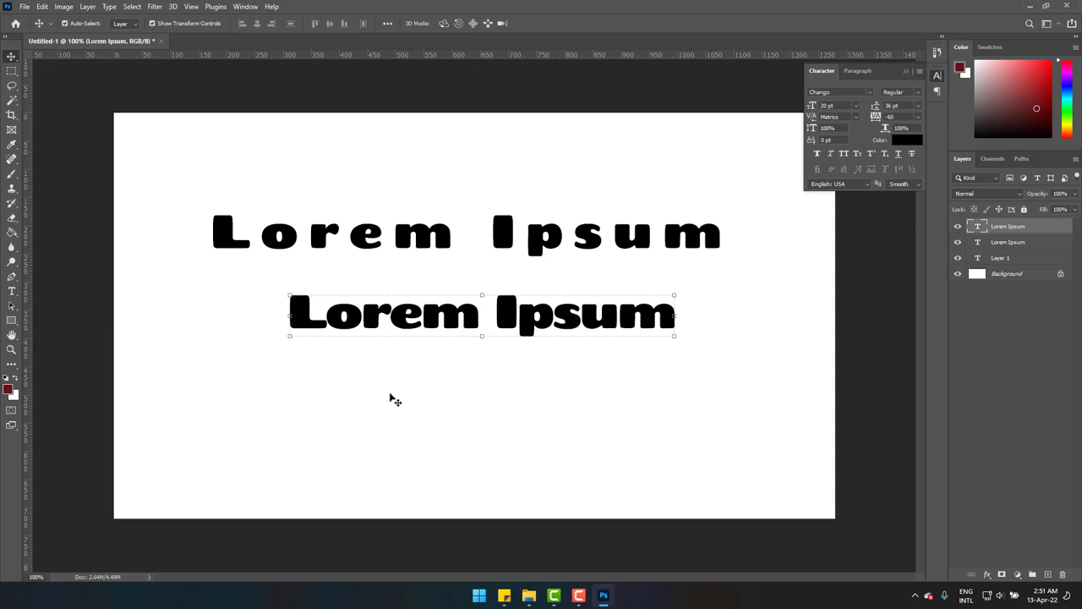